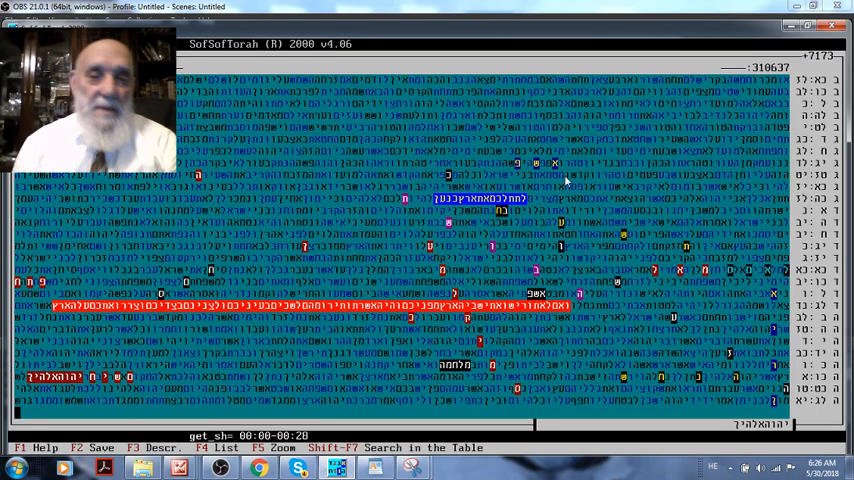
mouse_move(503, 230)
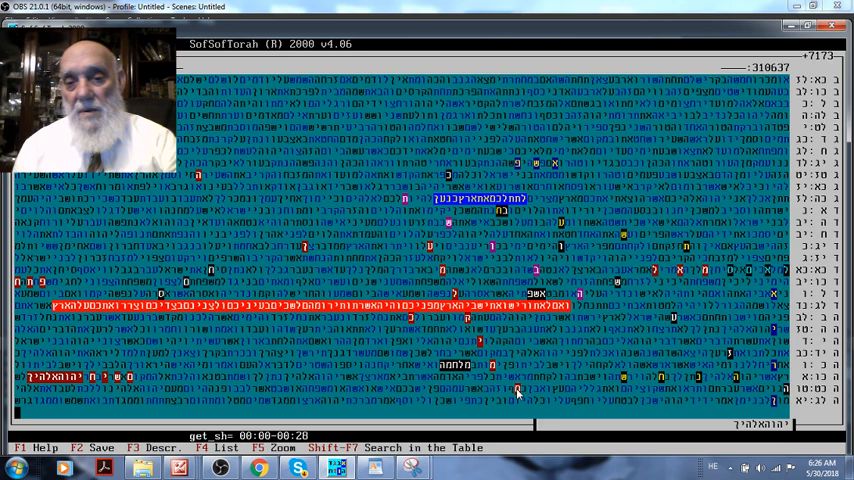
mouse_move(457, 315)
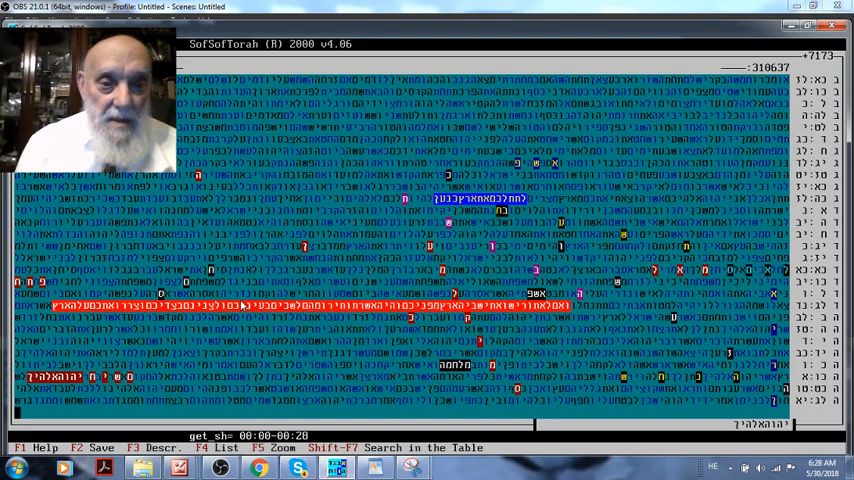
mouse_move(285, 315)
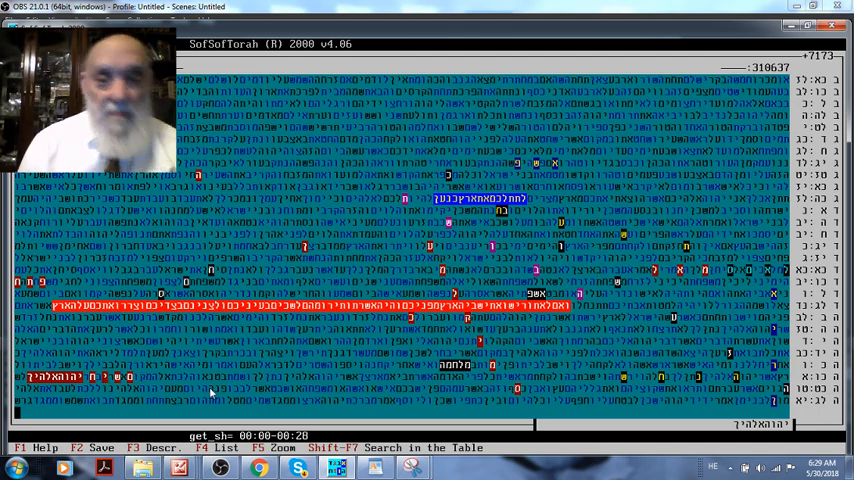
mouse_move(555, 291)
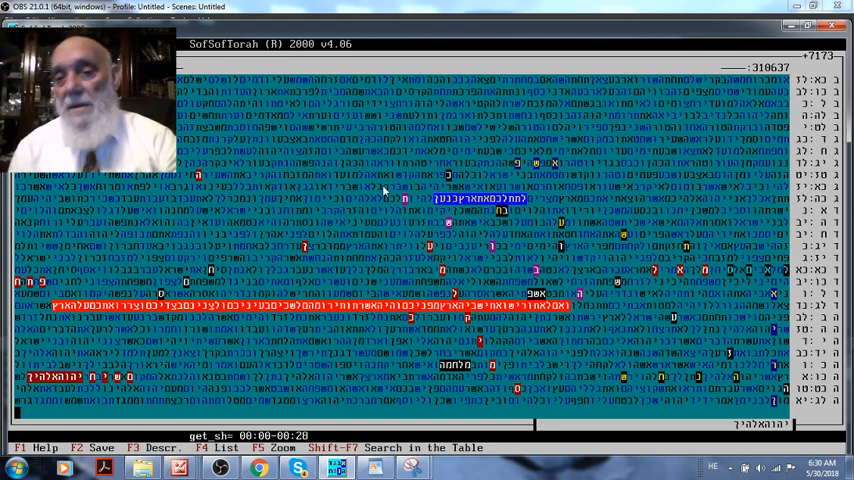
mouse_move(705, 120)
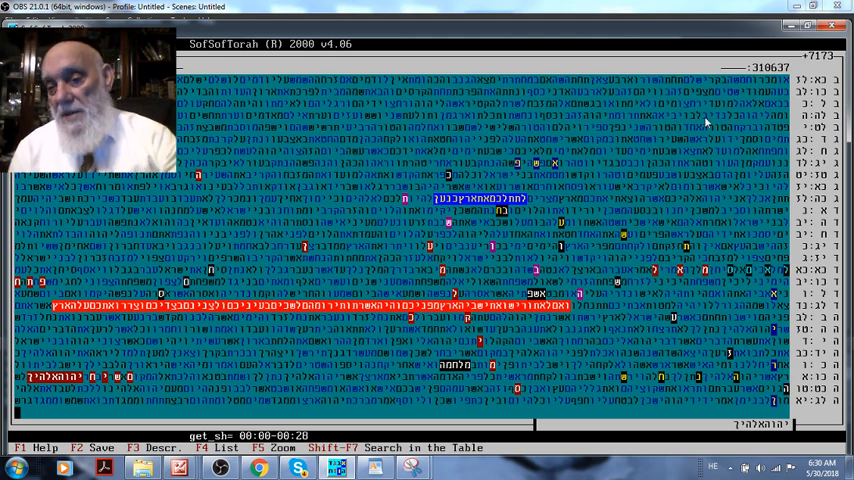